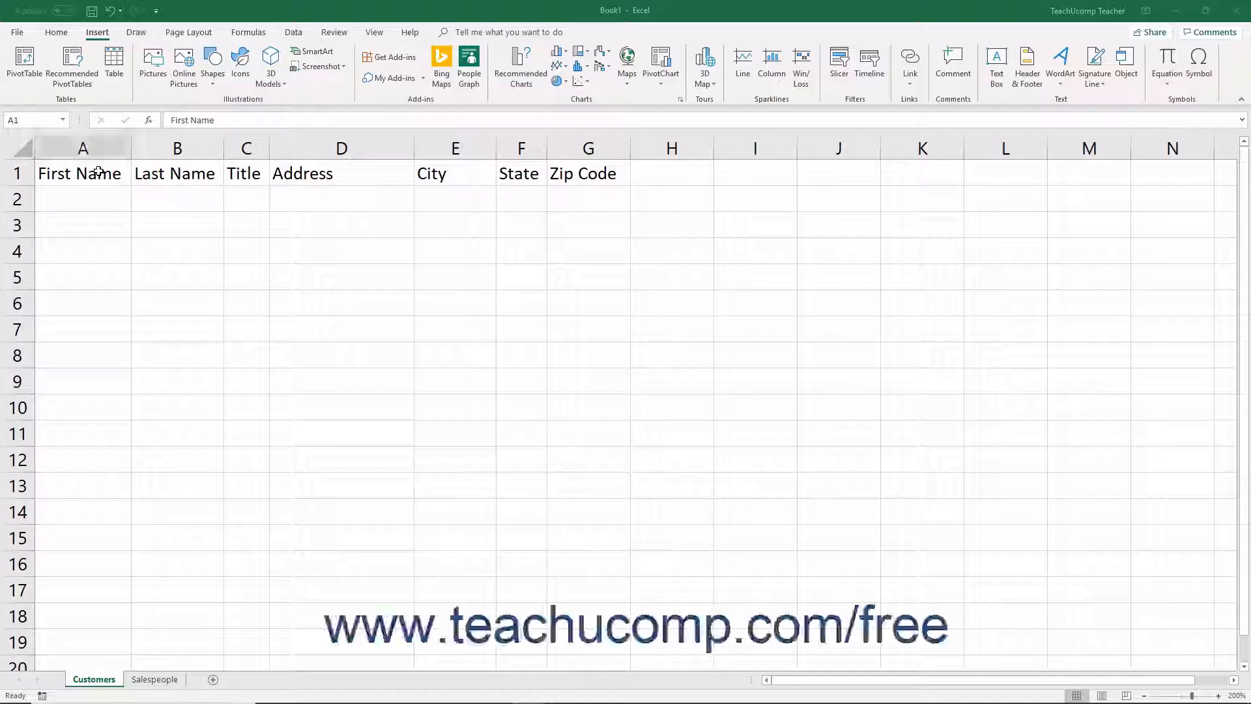
Step: Try out selecting header cells, whole columns, row 2 and row 1 on the Customers sheet
{"action": "left_click", "coordinate": [95, 173]}
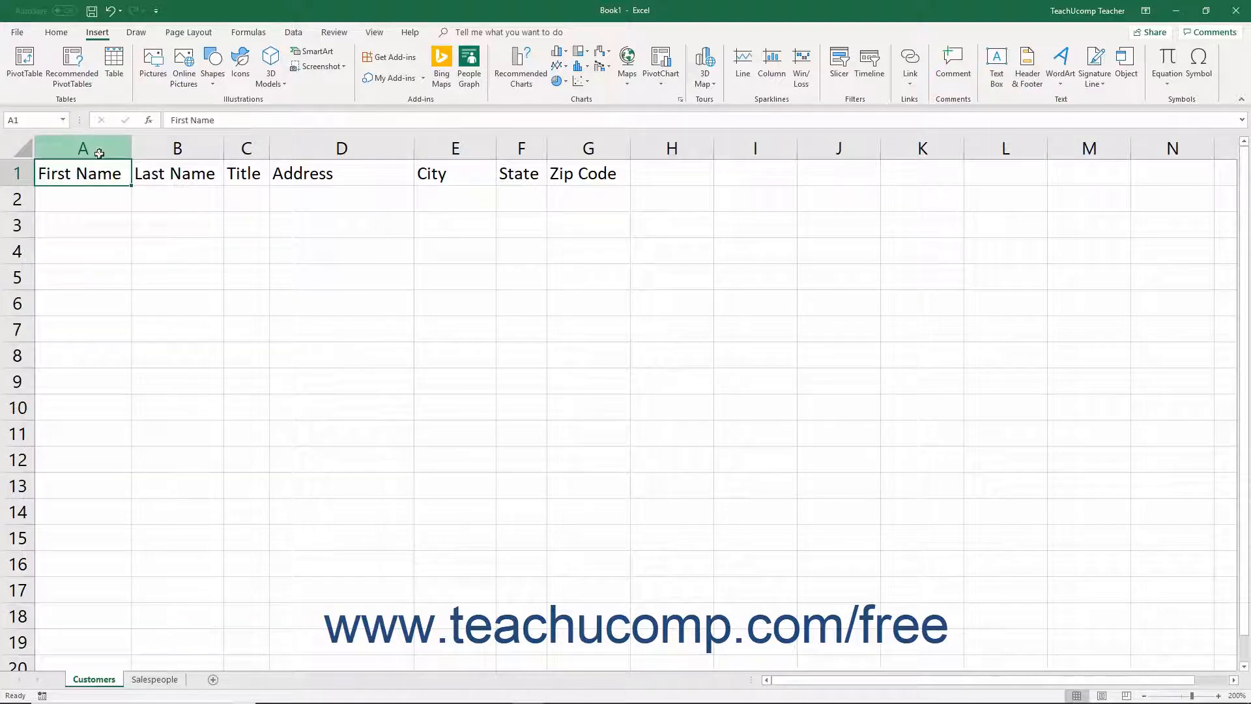
{"action": "left_click", "coordinate": [82, 148]}
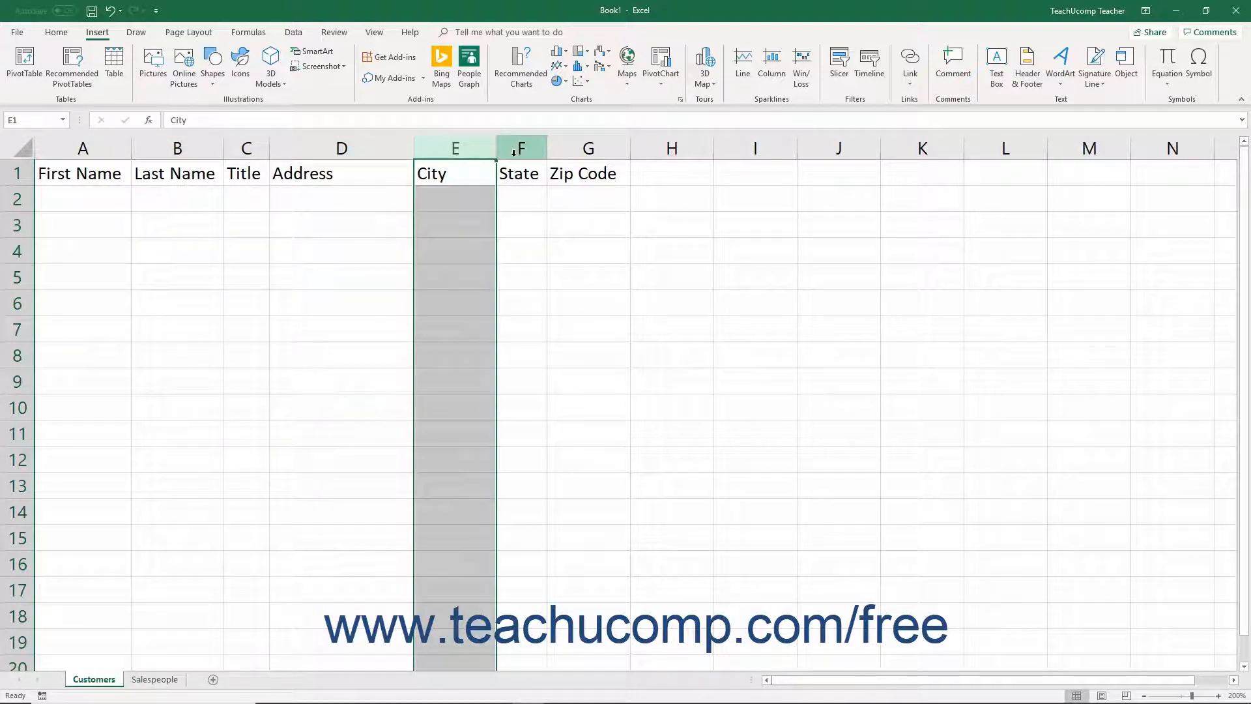
{"action": "left_click", "coordinate": [588, 148]}
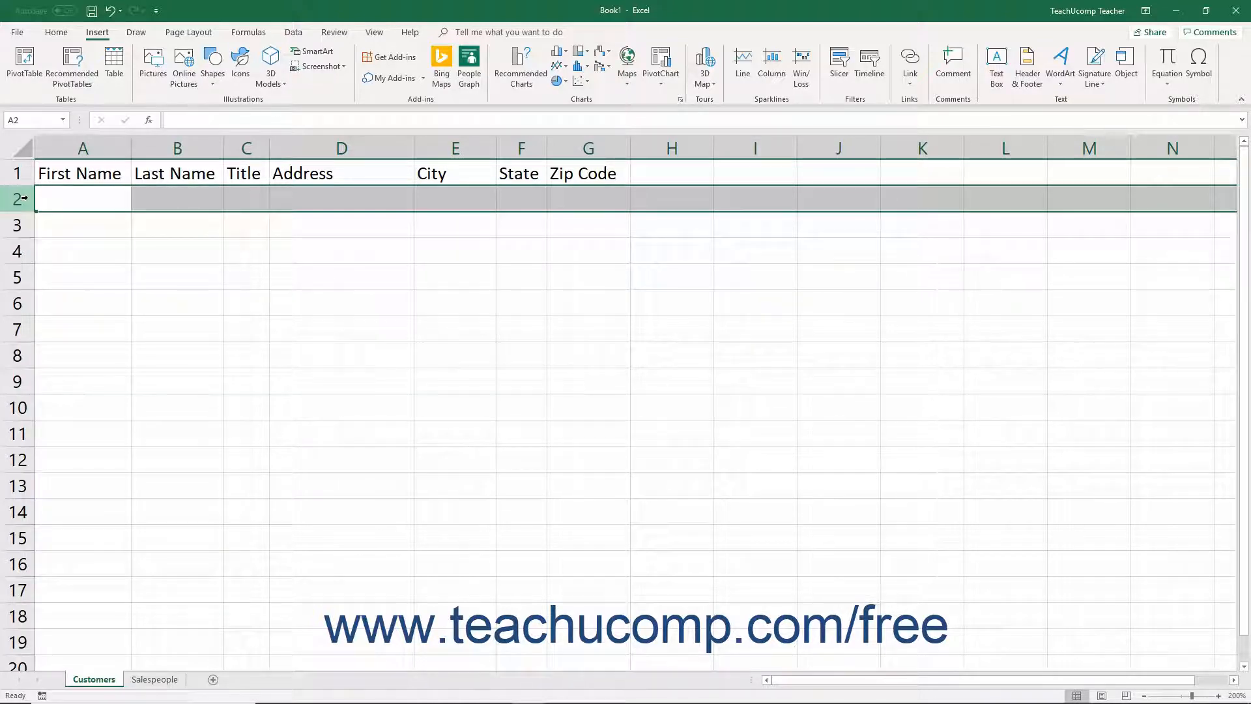
{"action": "left_click", "coordinate": [176, 198]}
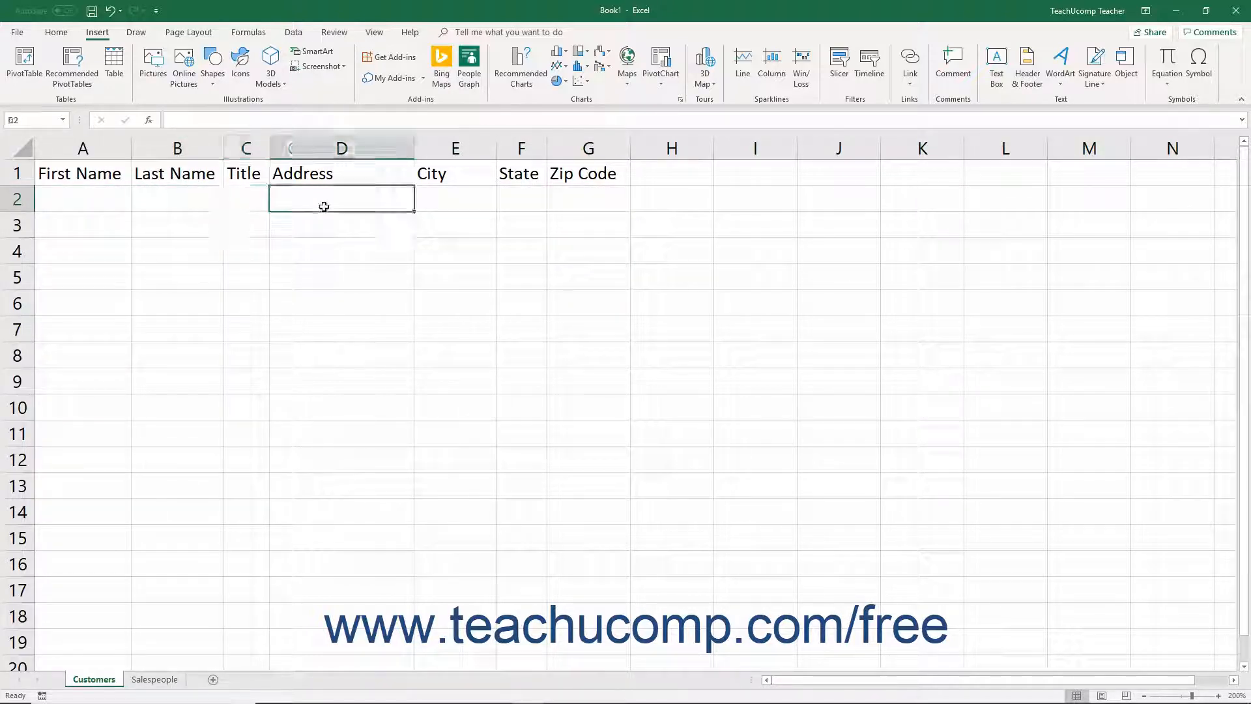
{"action": "left_click", "coordinate": [480, 198]}
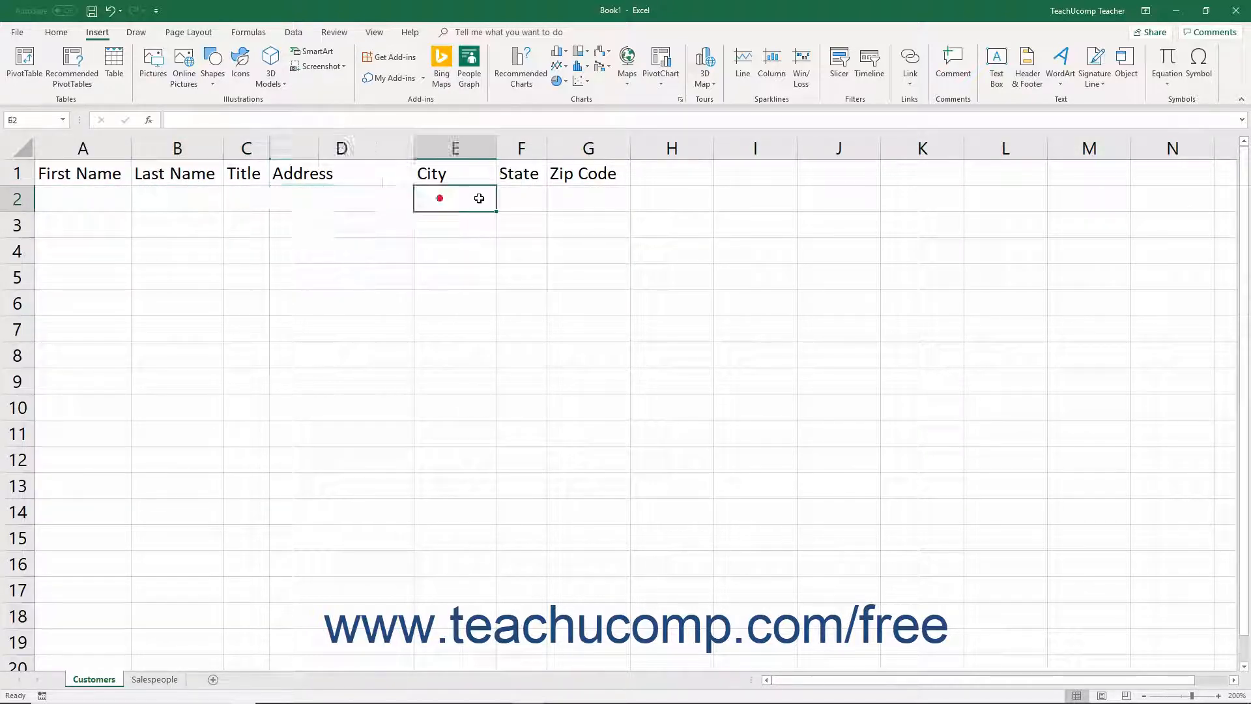
{"action": "left_click", "coordinate": [511, 199]}
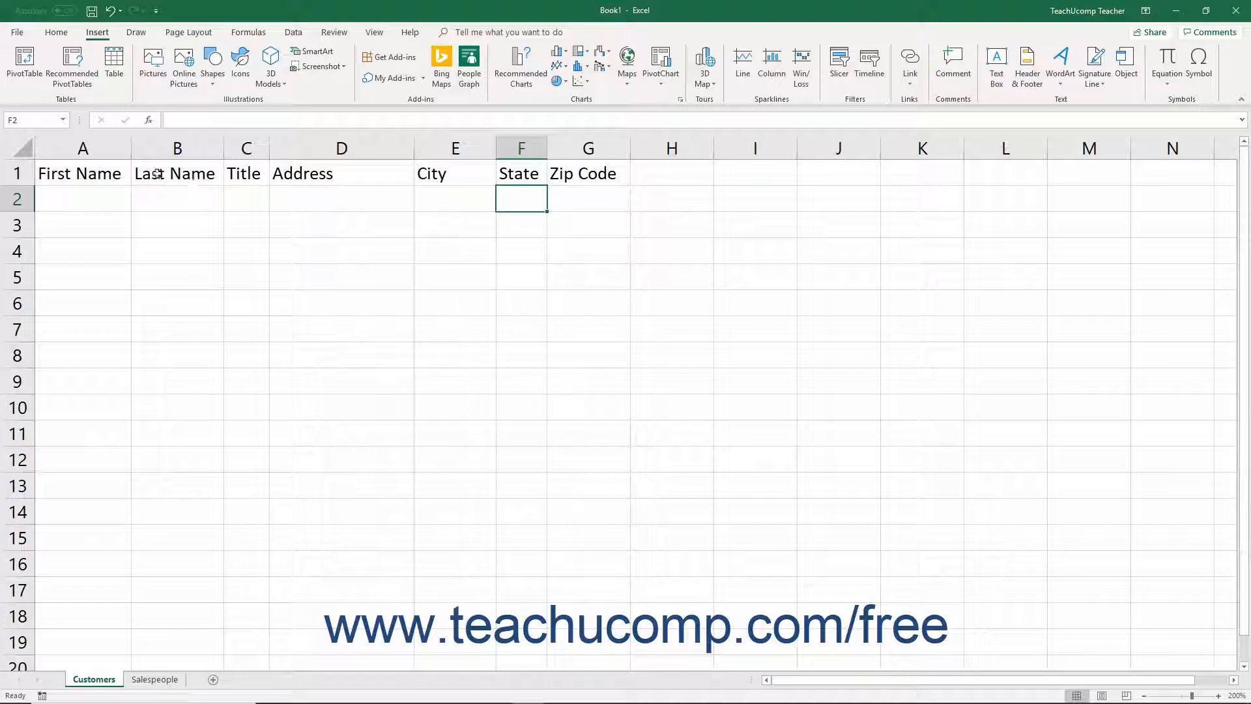
{"action": "left_click", "coordinate": [82, 148]}
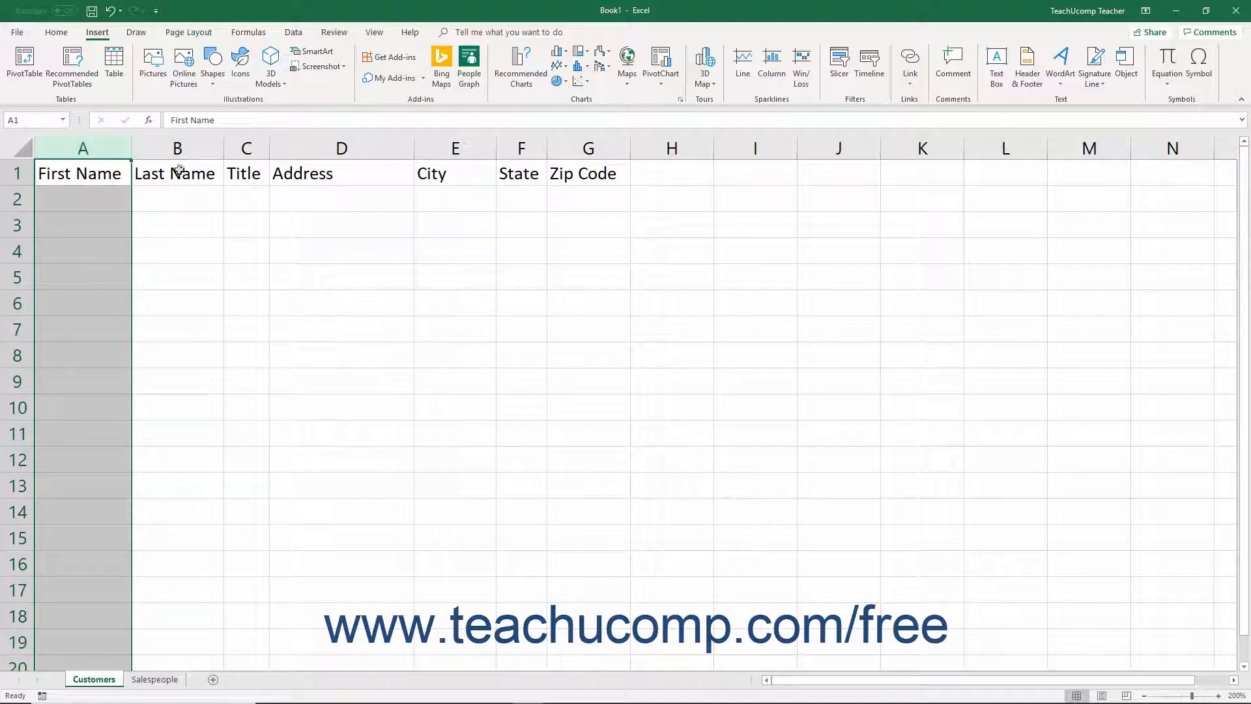
{"action": "left_click", "coordinate": [177, 148]}
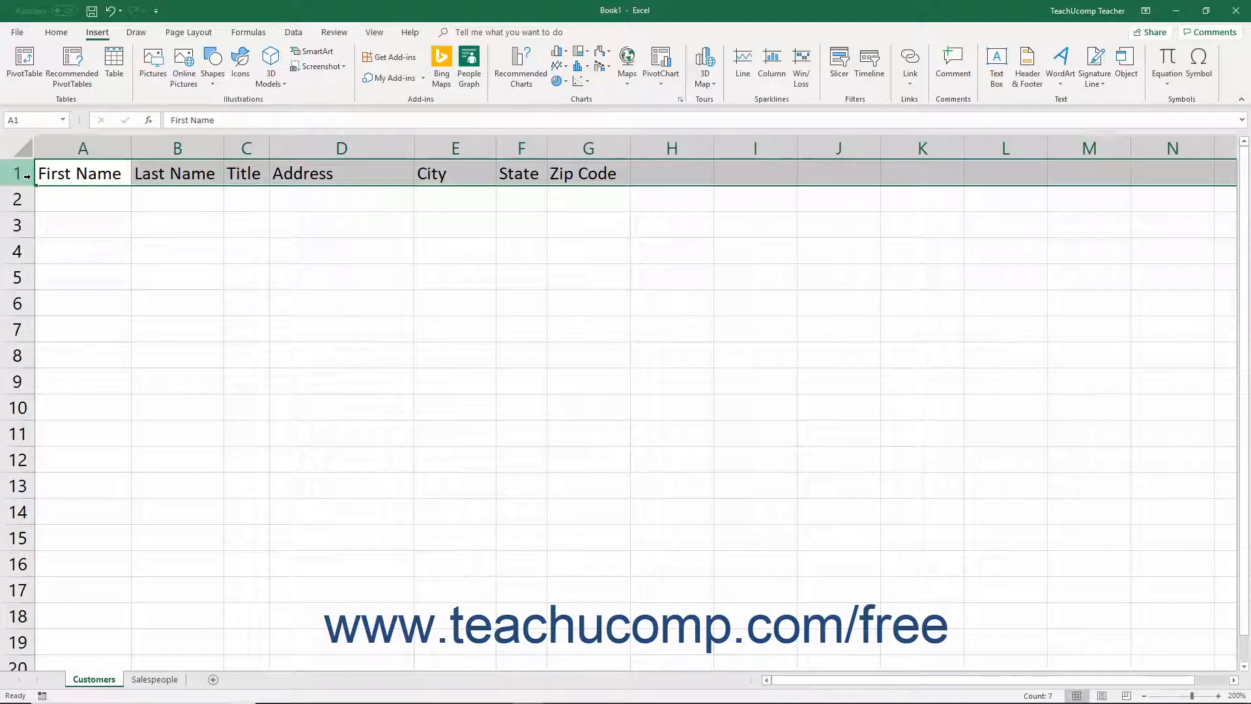
{"action": "left_click", "coordinate": [70, 174]}
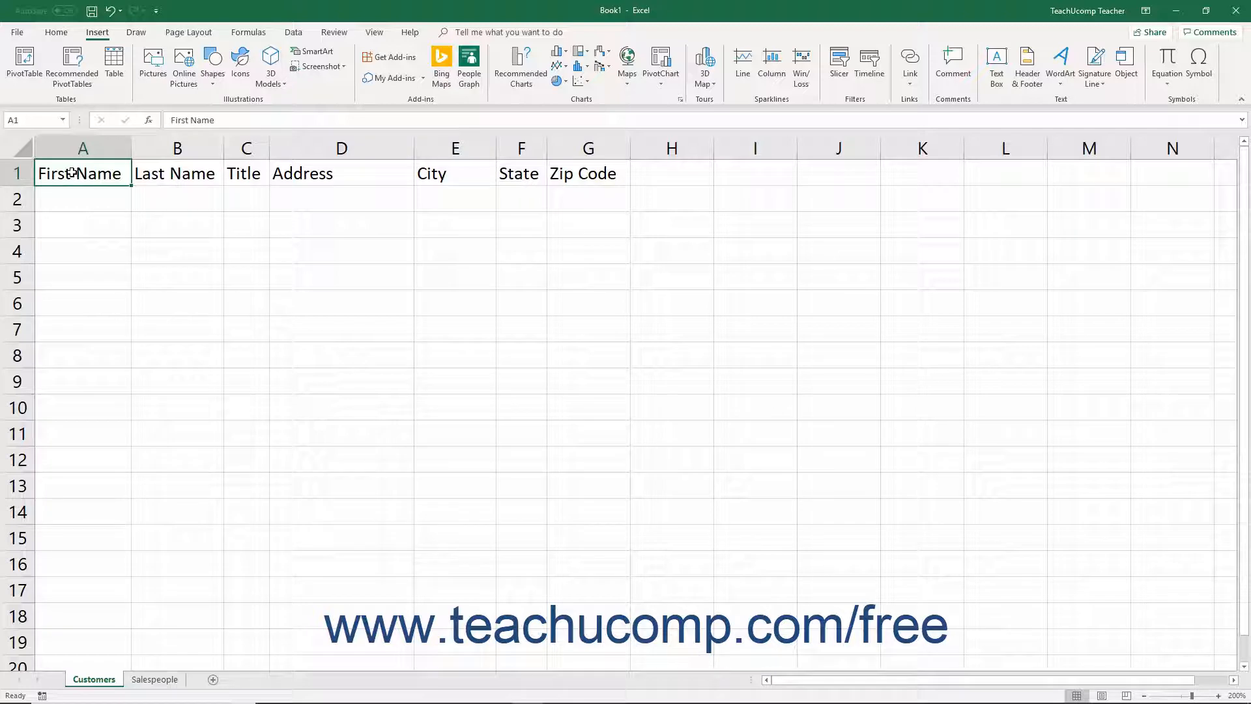
Step: Make headers A1:G1, First Name through Zip Code, a table with 'My table has headers' ticked
{"action": "left_click_drag", "start_coordinate": [80, 173], "coordinate": [588, 173]}
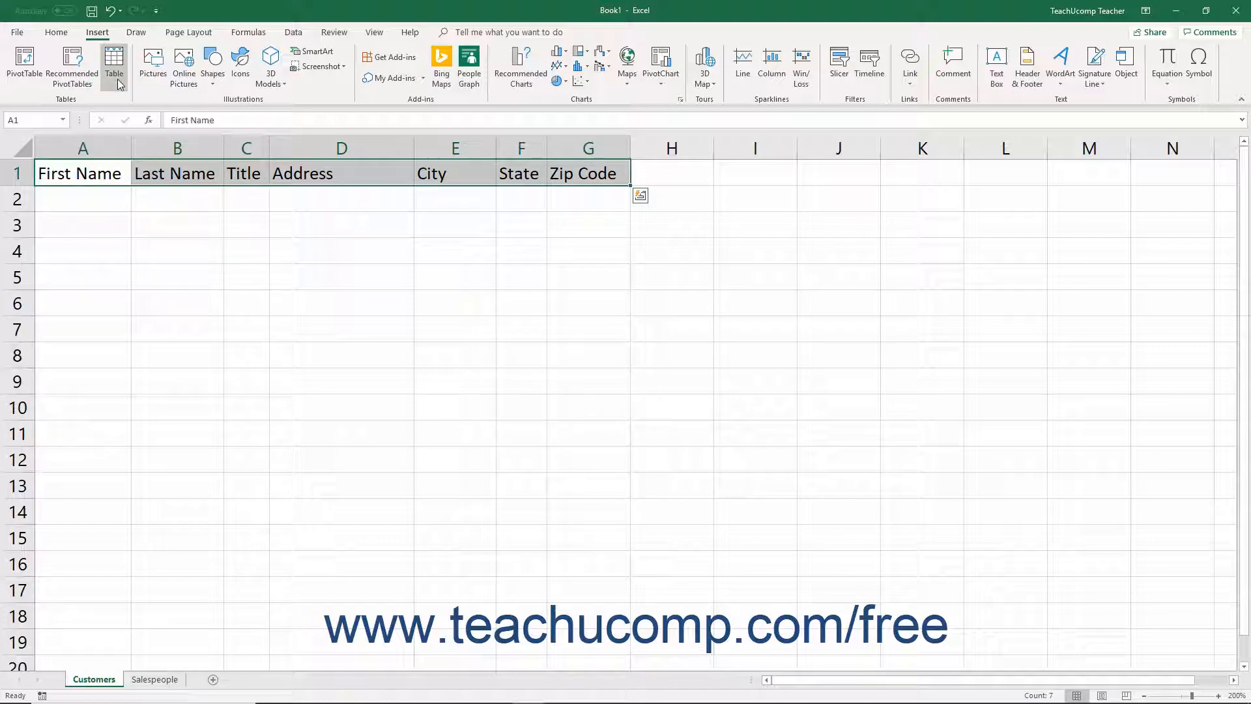
{"action": "mouse_move", "coordinate": [118, 85]}
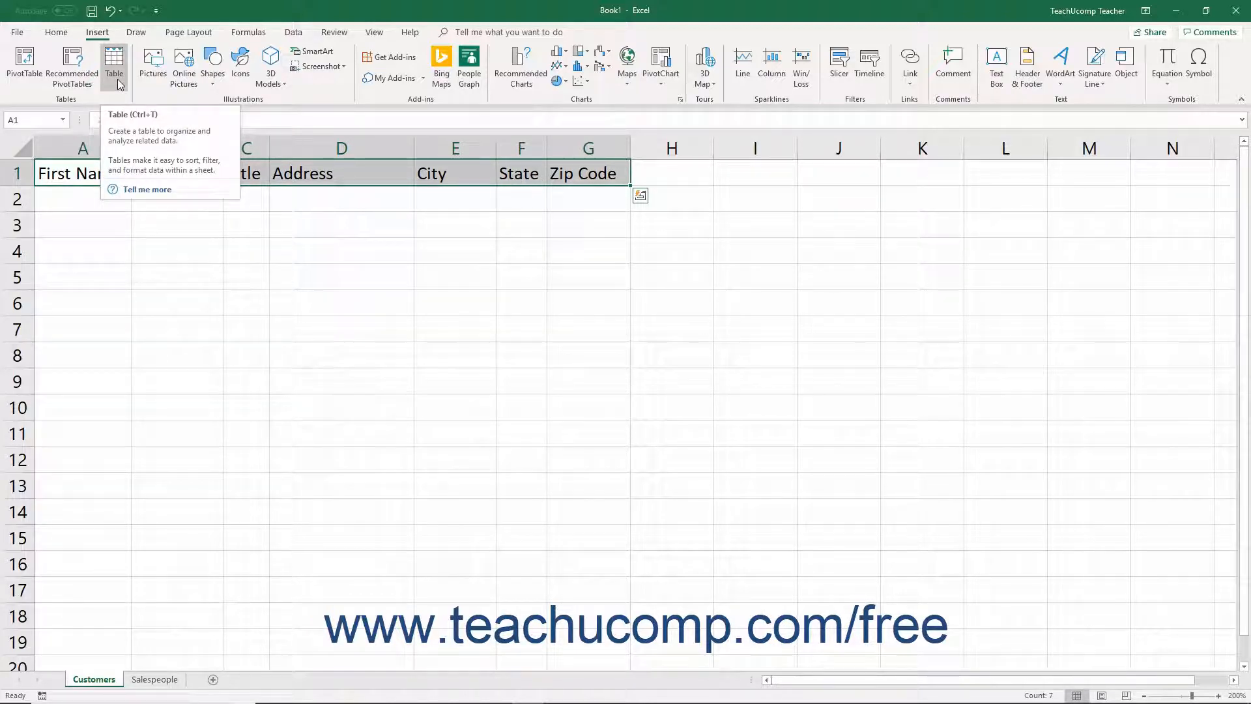
{"action": "left_click", "coordinate": [131, 59]}
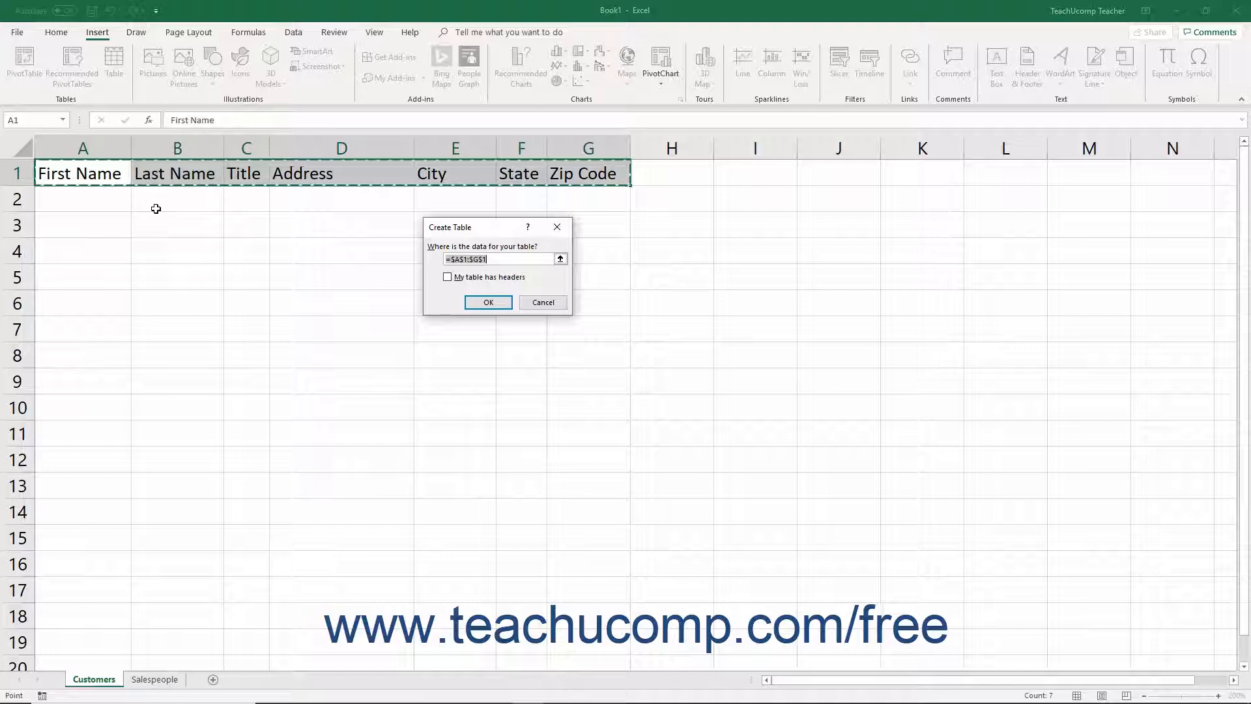
{"action": "mouse_move", "coordinate": [269, 274]}
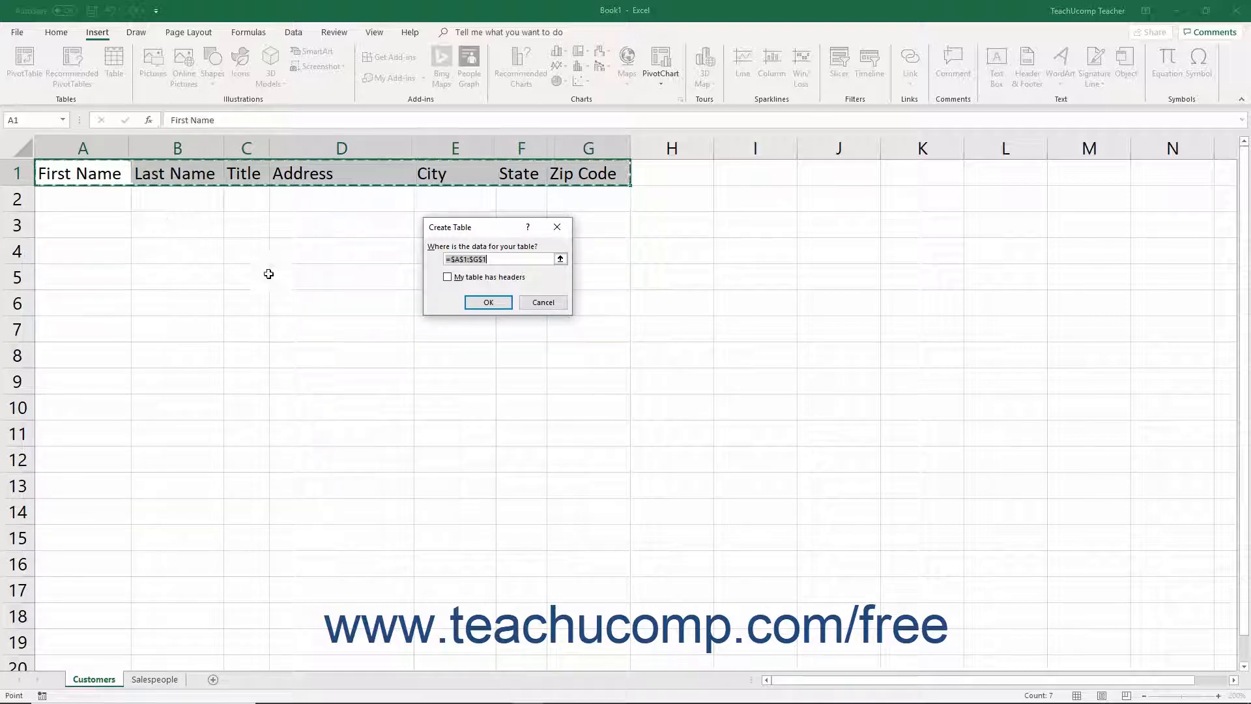
{"action": "left_click", "coordinate": [447, 277]}
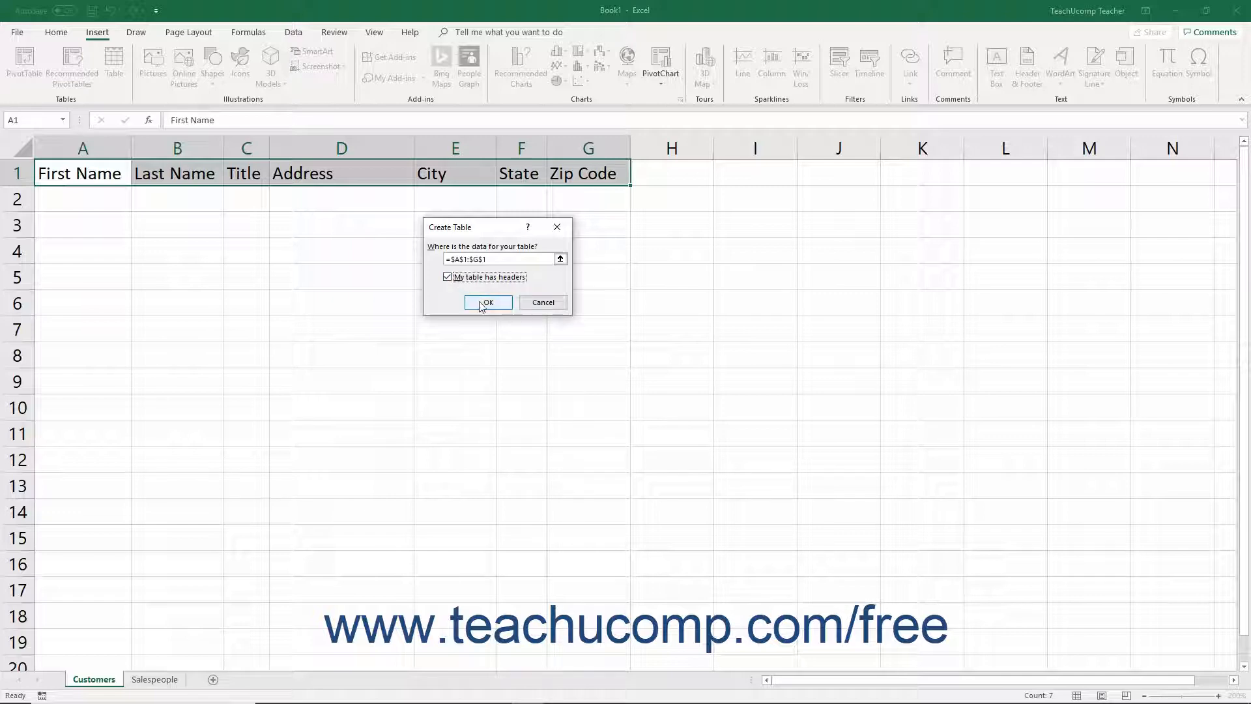
{"action": "left_click", "coordinate": [488, 302]}
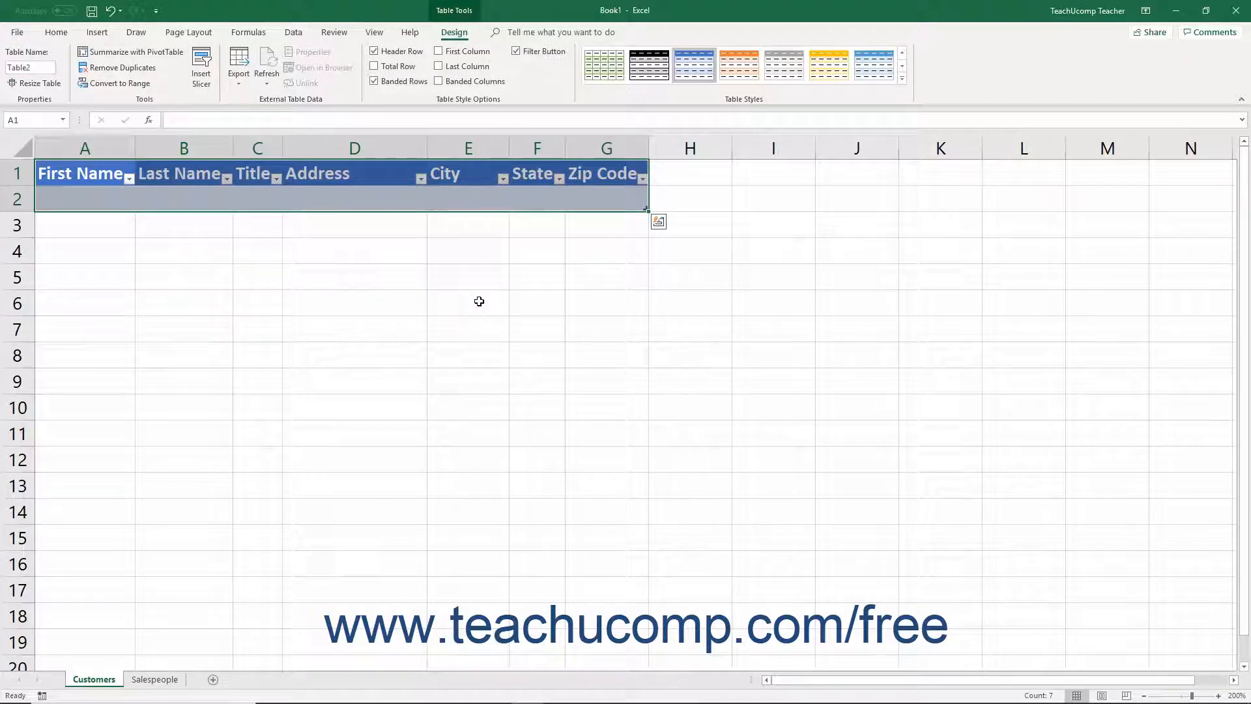
Step: Enter John Doe's record in row 2, including 111 Nowhere Ln. and zip code 48000
{"action": "left_click", "coordinate": [83, 199]}
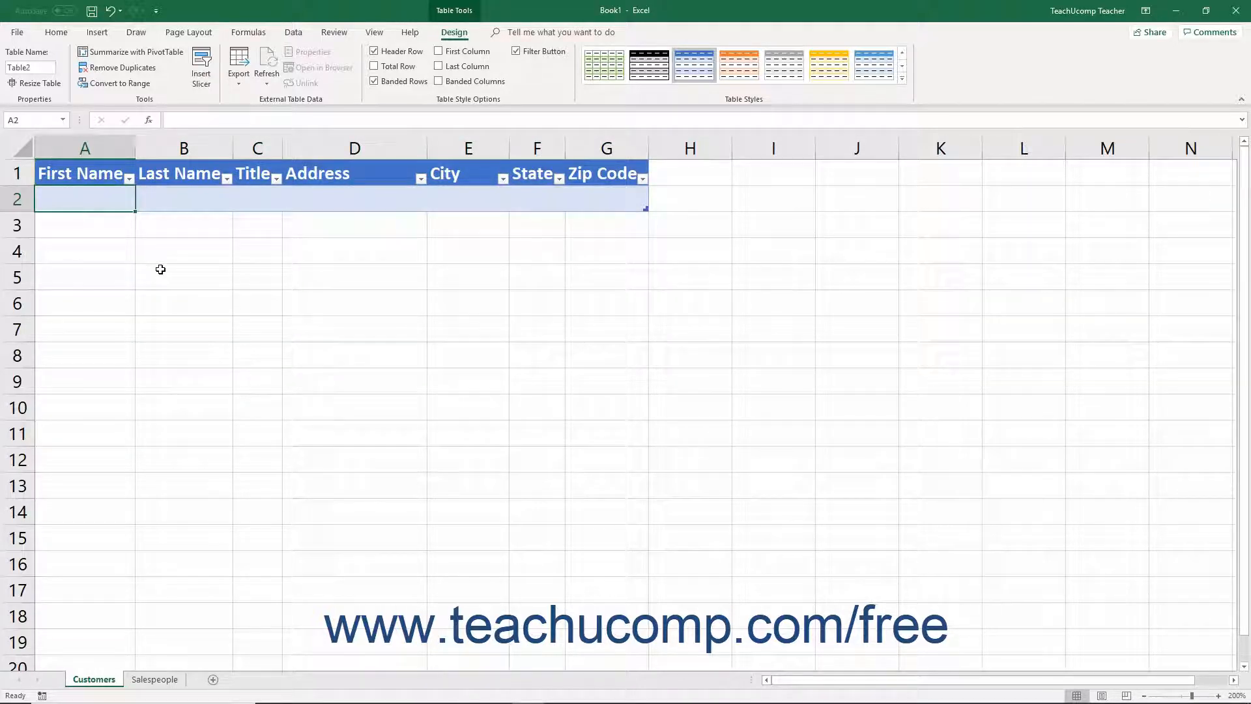
{"action": "type", "text": "John"}
{"action": "left_click", "coordinate": [355, 200]}
{"action": "type", "text": "111"}
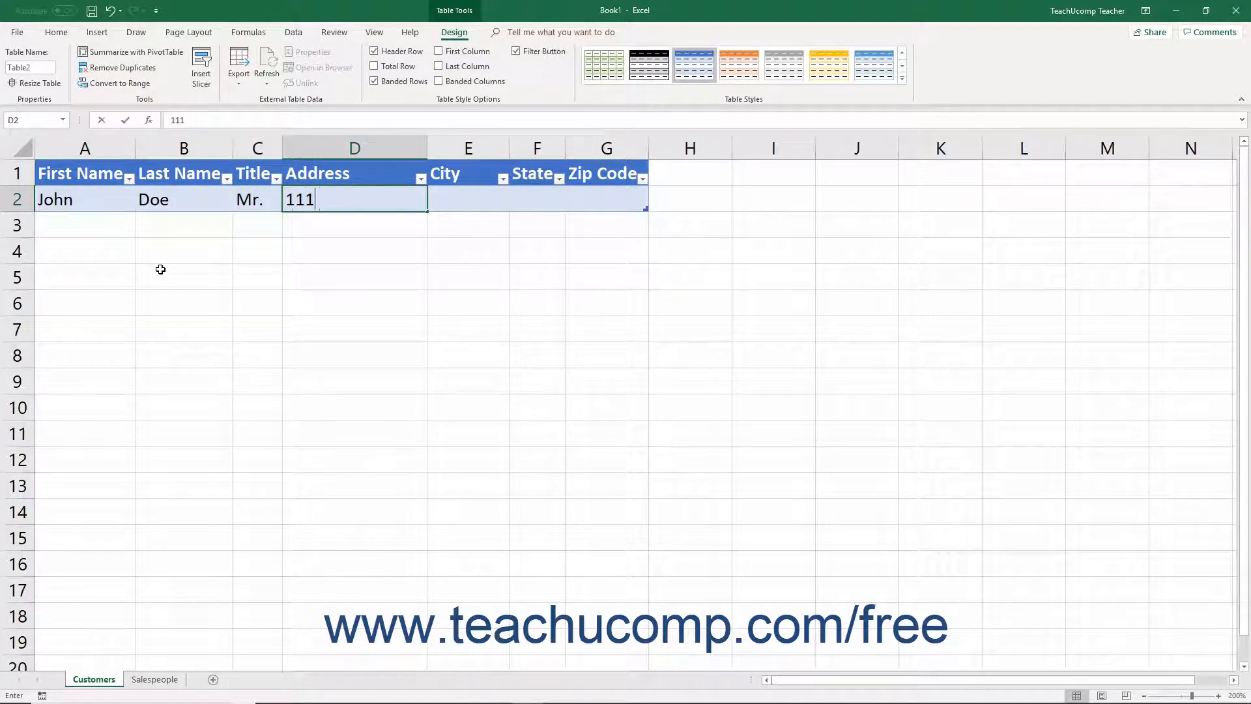
{"action": "type", "text": "Nowhere Ln."}
{"action": "left_click", "coordinate": [468, 199]}
{"action": "type", "text": "Anytown"}
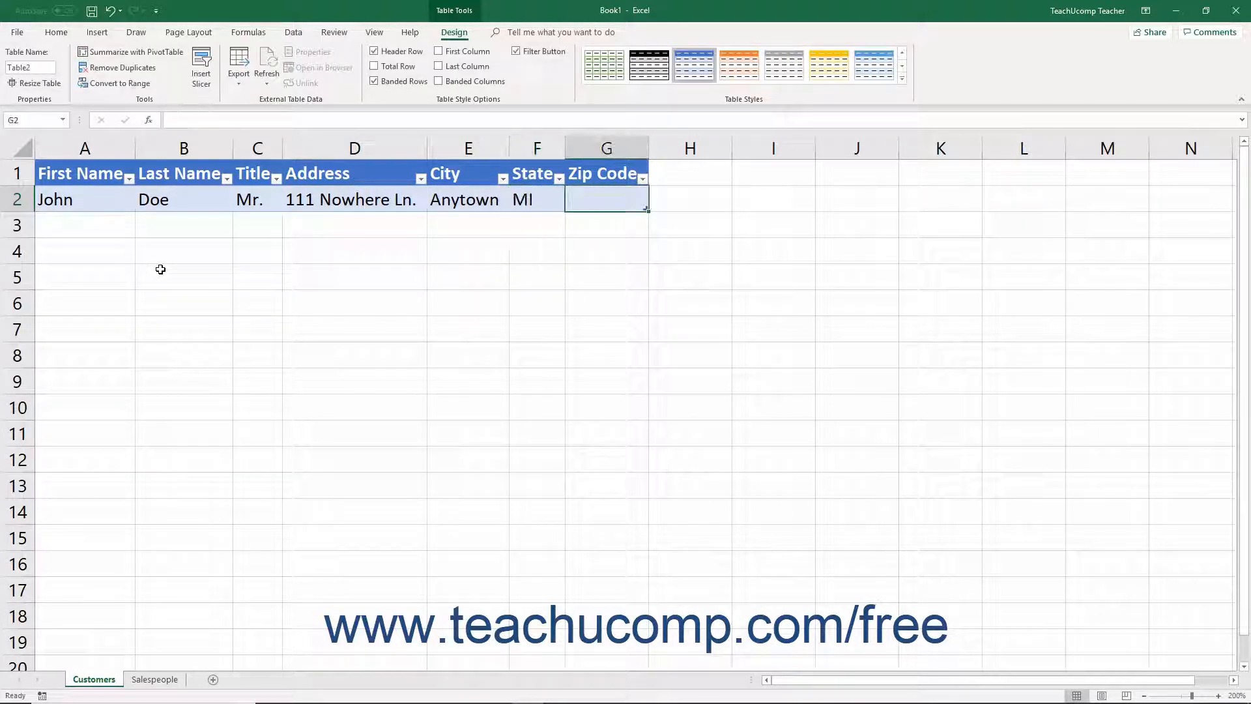
{"action": "type", "text": "48000"}
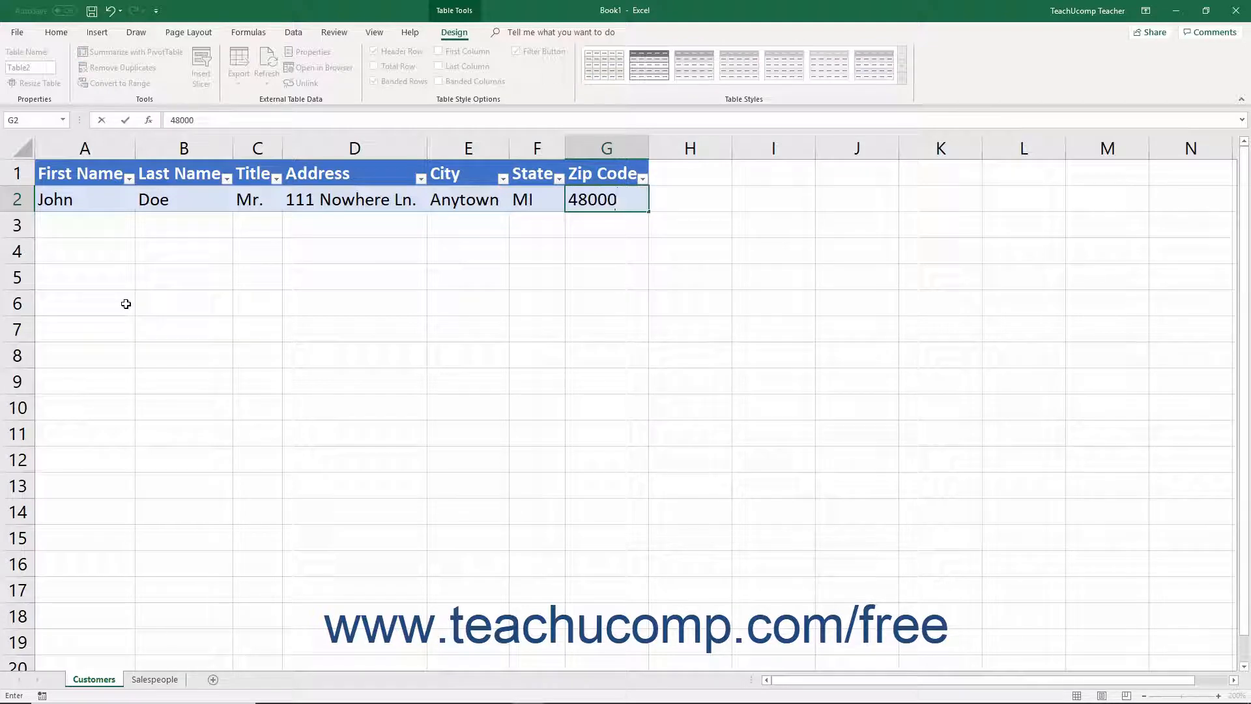
{"action": "mouse_move", "coordinate": [153, 679]}
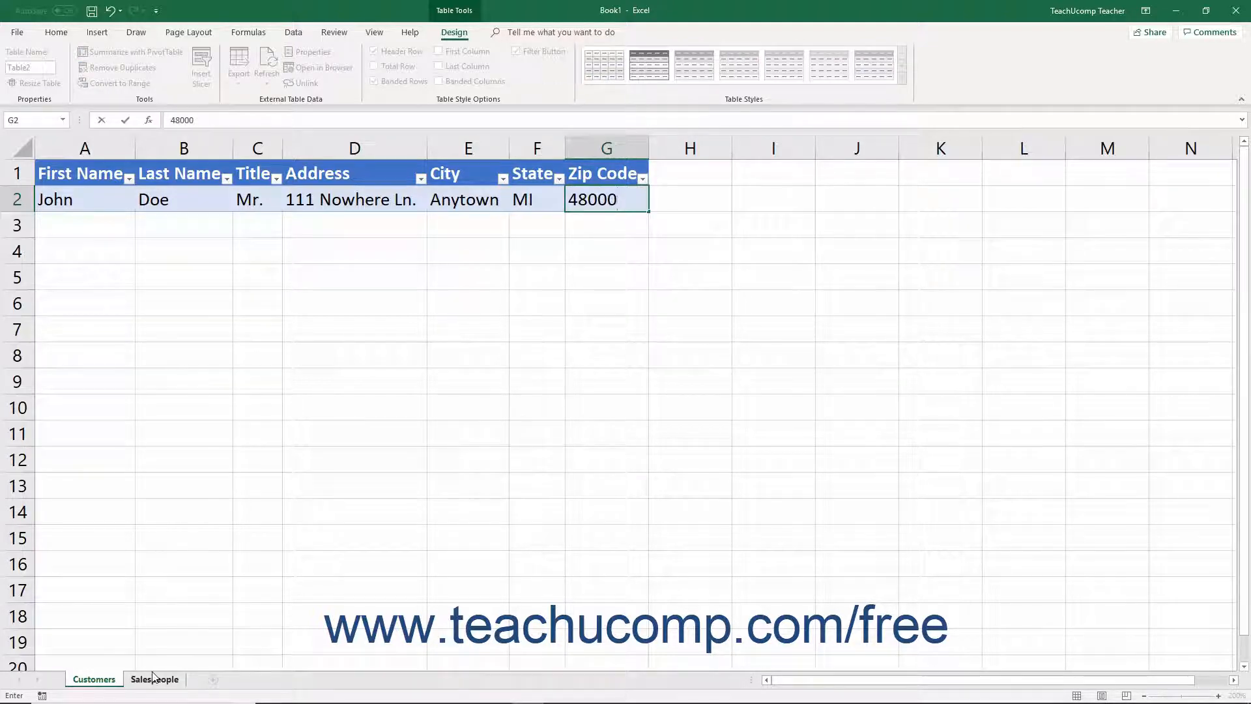
Step: Format the Salespeople data A1:C6 as a grey banded table with headers
{"action": "left_click", "coordinate": [156, 679]}
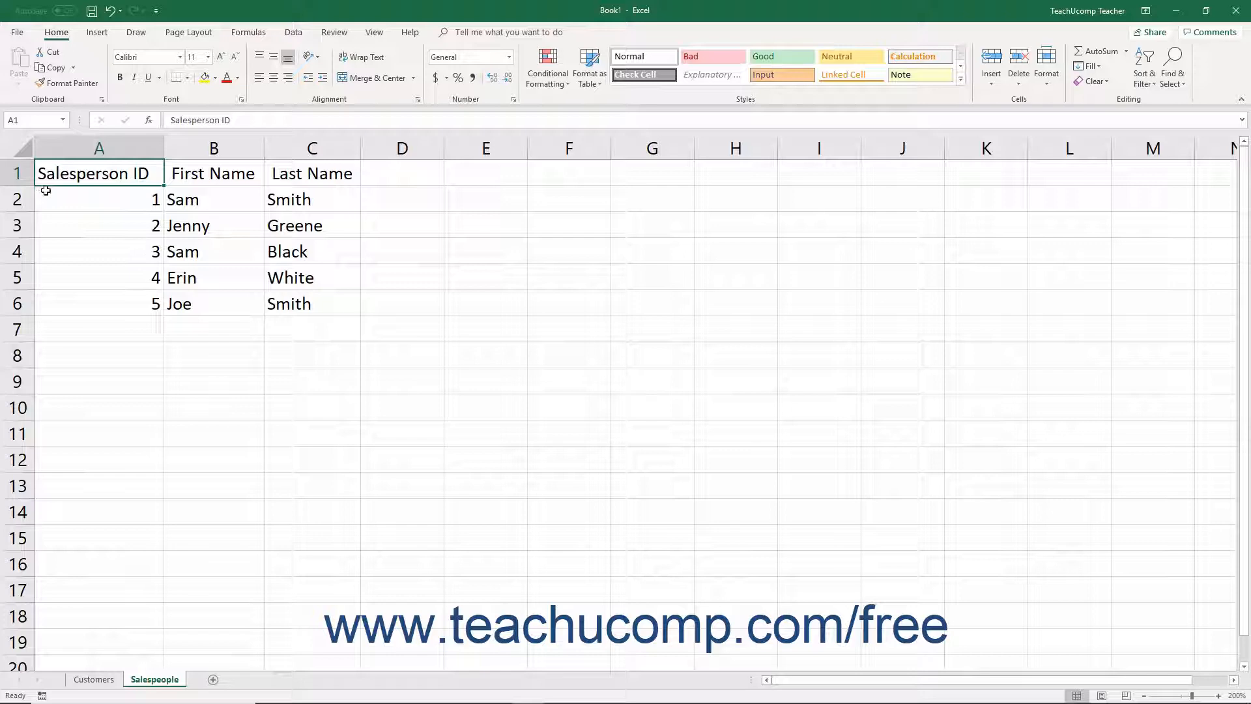
{"action": "left_click", "coordinate": [18, 173]}
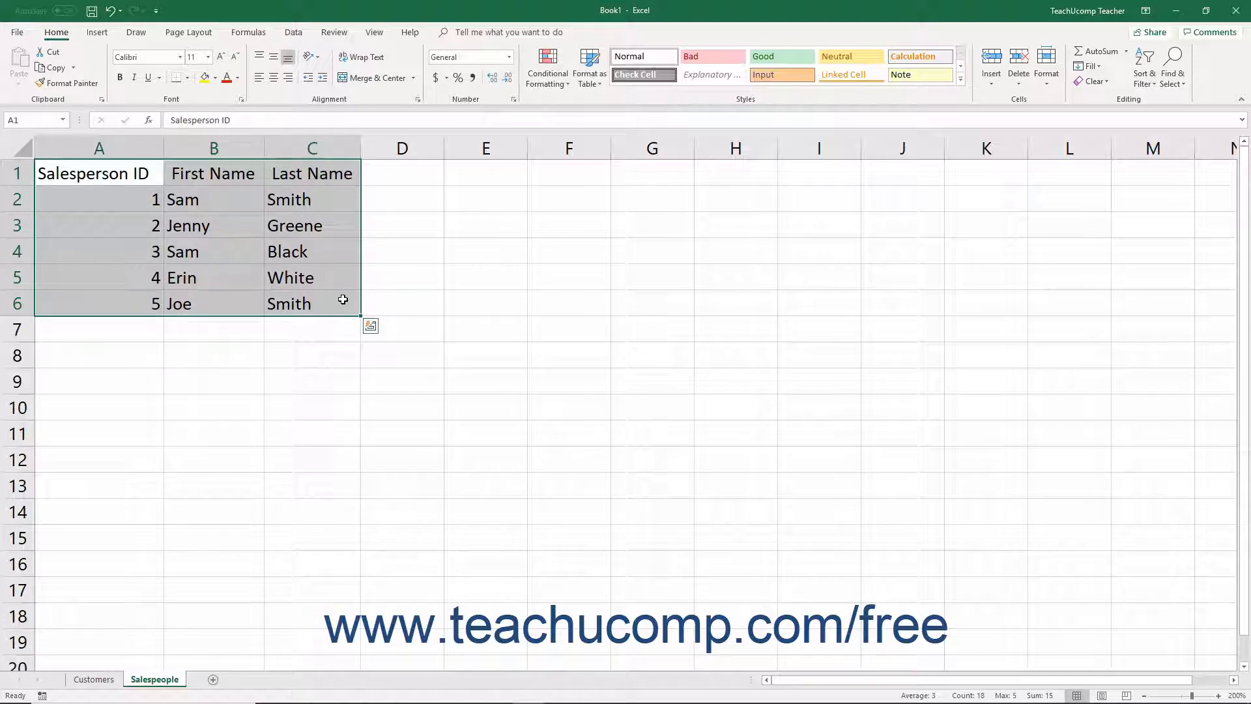
{"action": "mouse_move", "coordinate": [486, 208]}
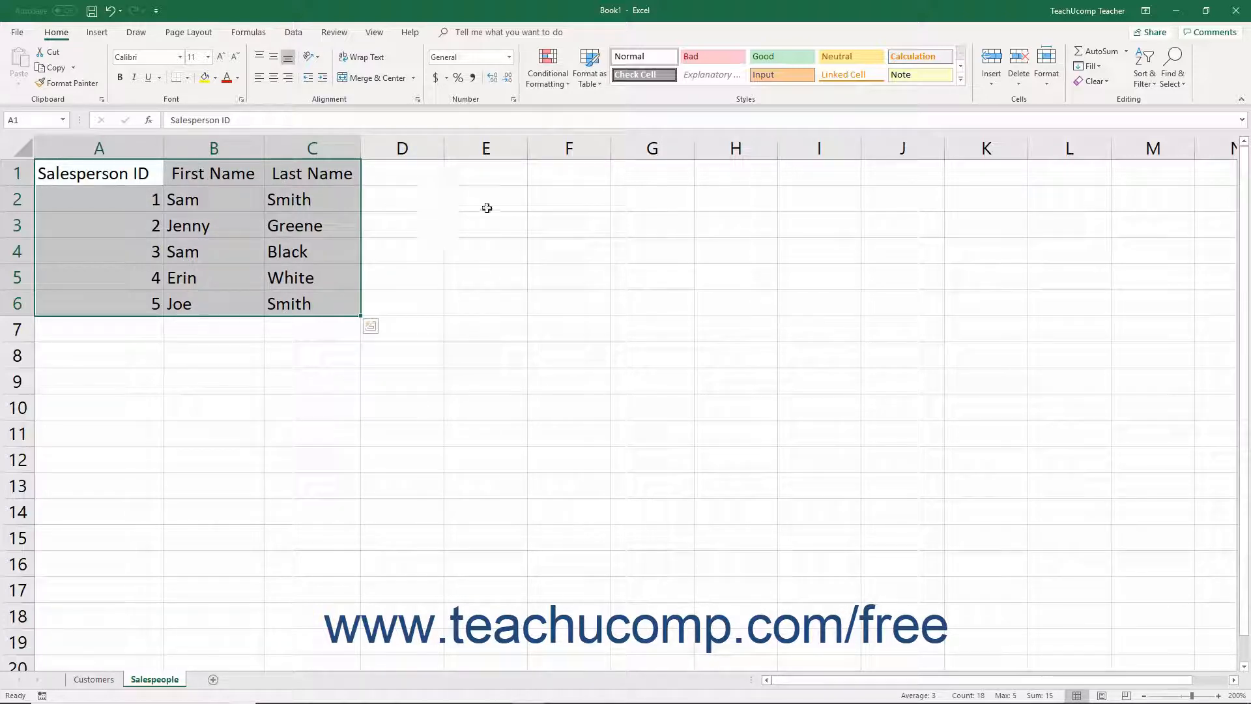
{"action": "mouse_move", "coordinate": [590, 66]}
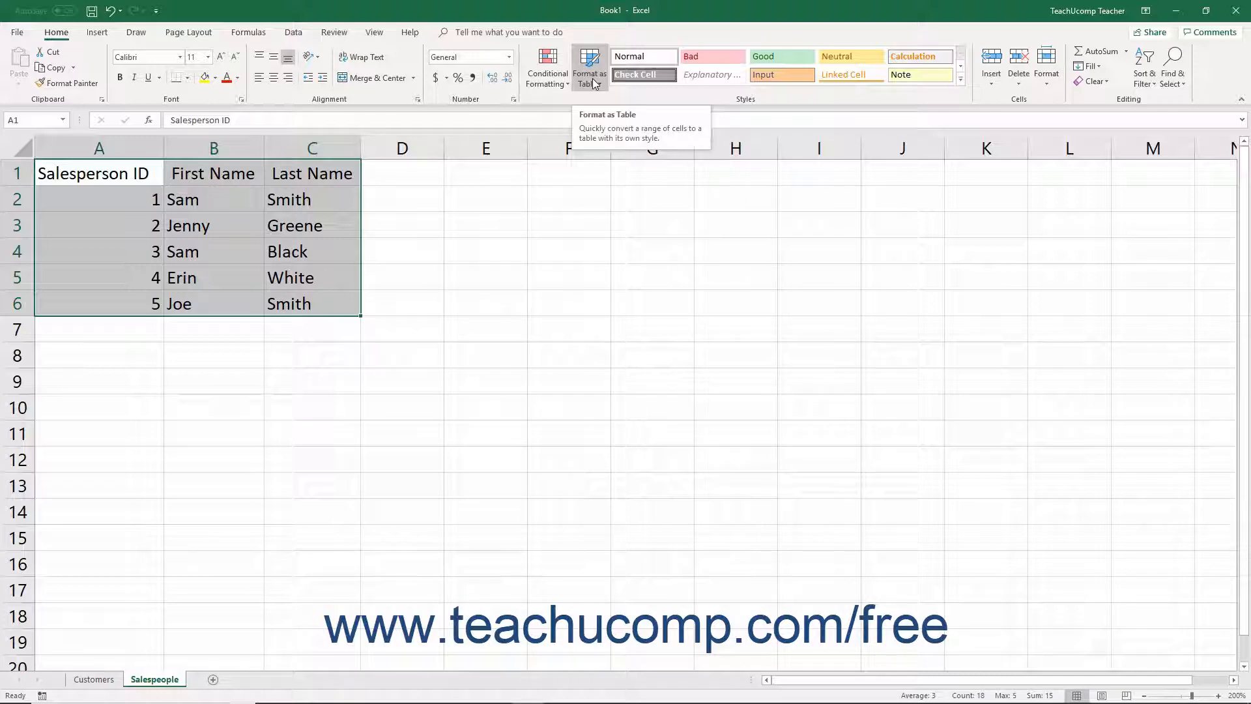
{"action": "left_click", "coordinate": [590, 69]}
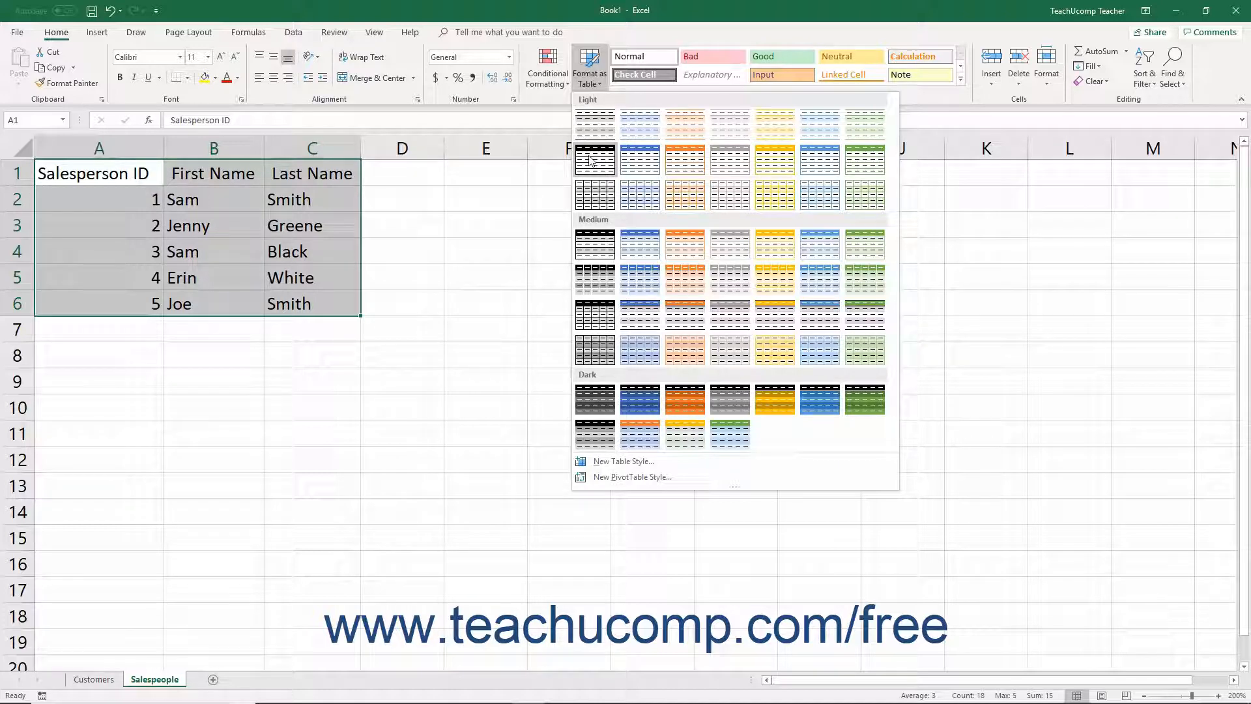
{"action": "left_click", "coordinate": [596, 160]}
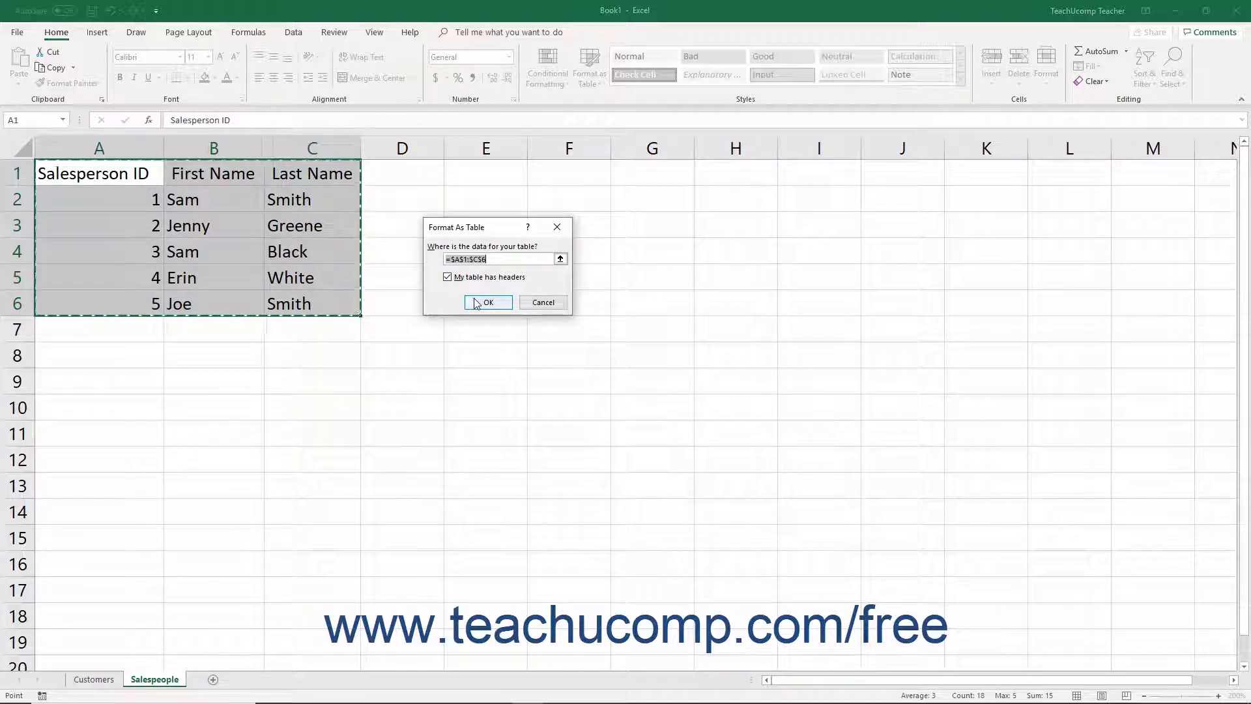
{"action": "left_click", "coordinate": [487, 301]}
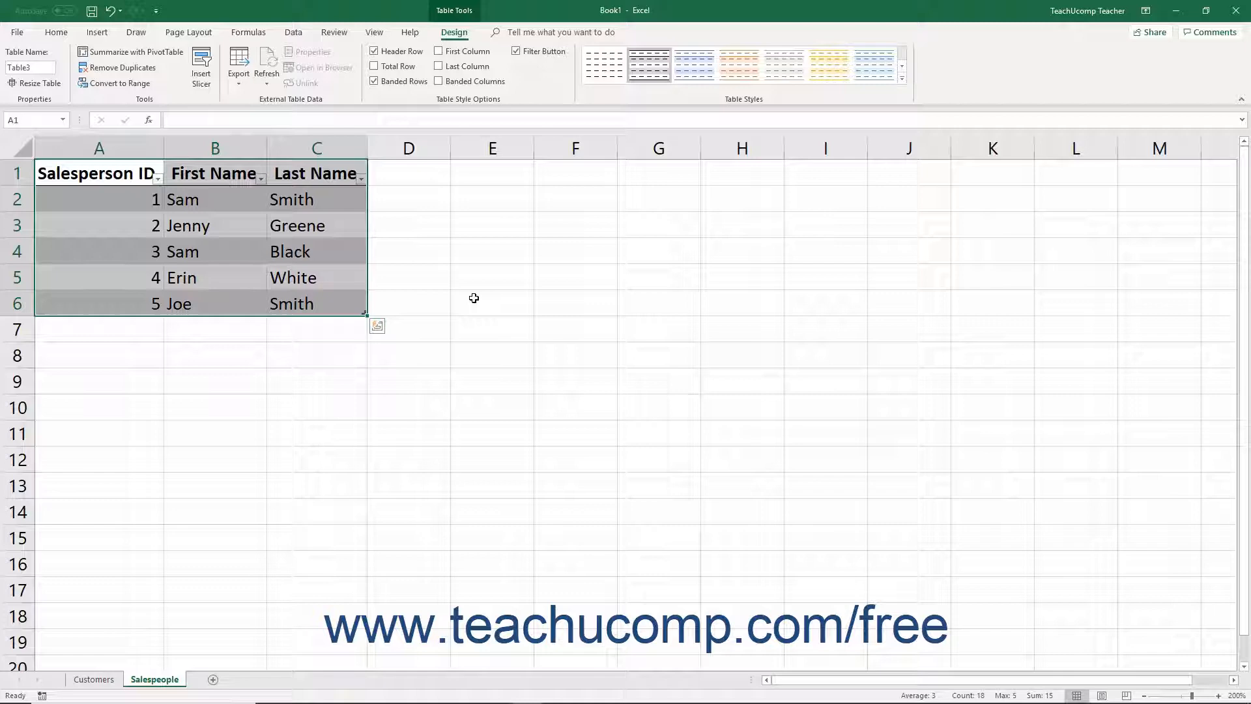
{"action": "mouse_move", "coordinate": [399, 253]}
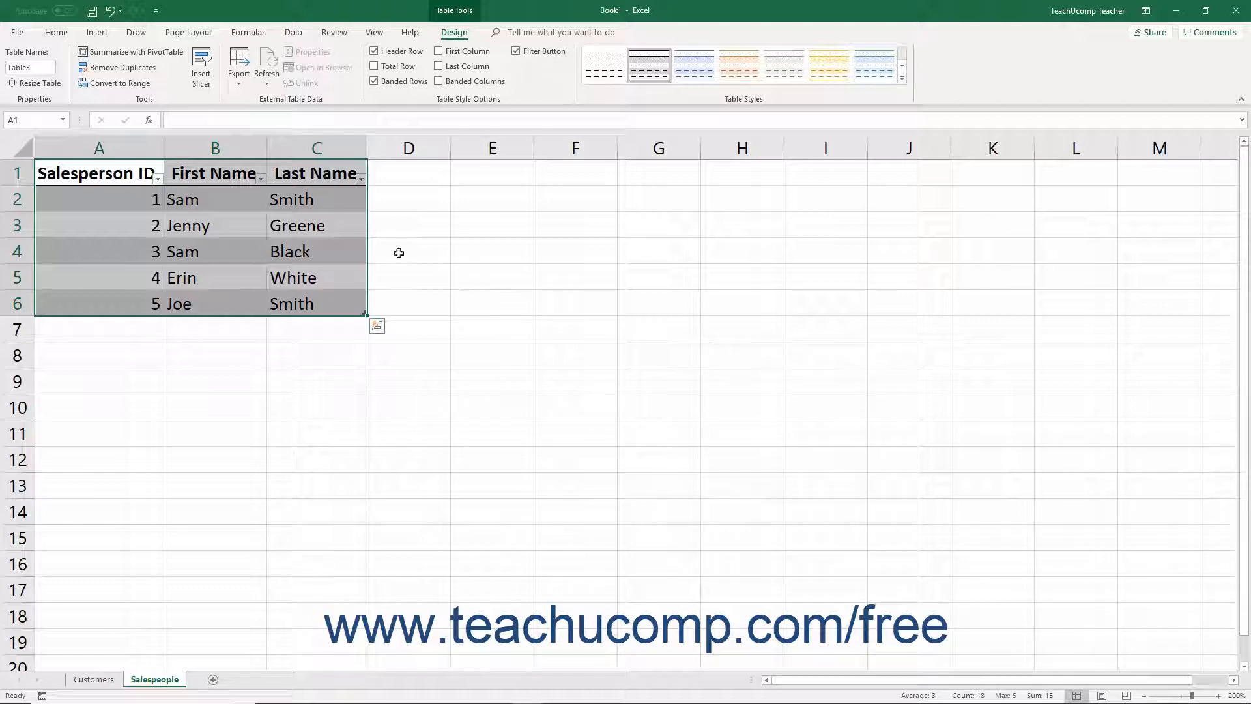
{"action": "mouse_move", "coordinate": [296, 179]}
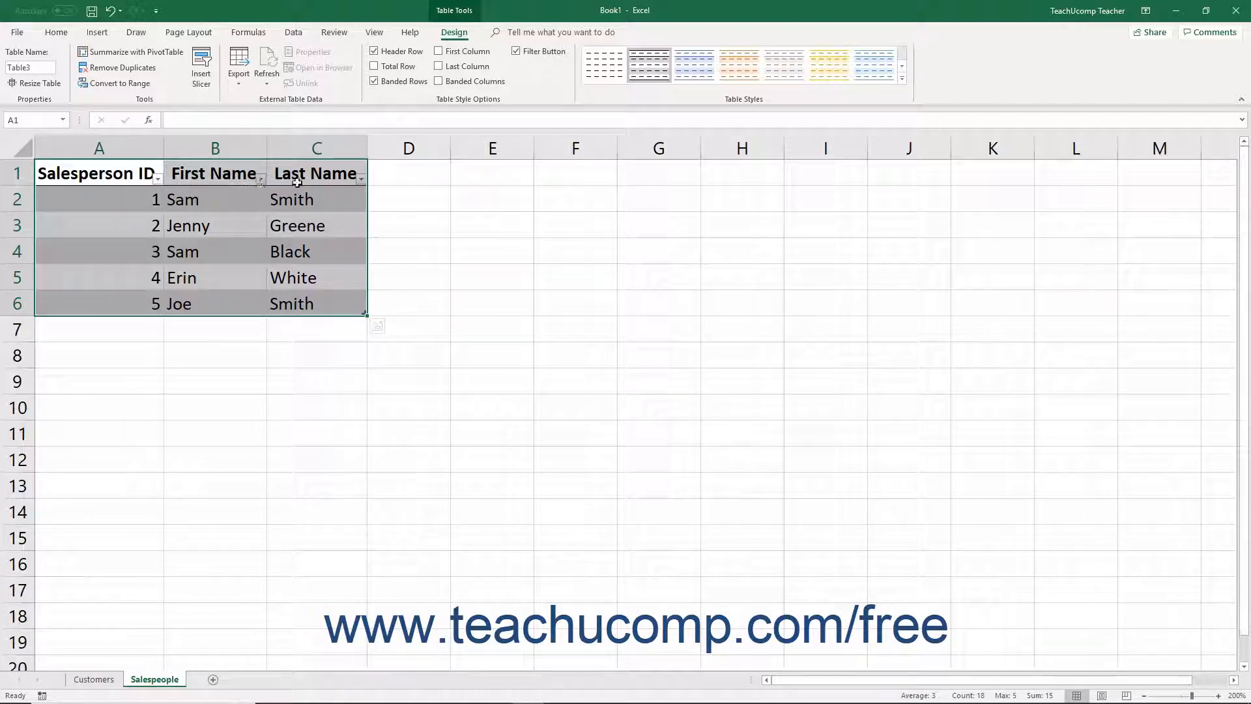
Step: Drag the Salespeople table's resize handle down to row 8 to include two empty rows
{"action": "left_click", "coordinate": [360, 174]}
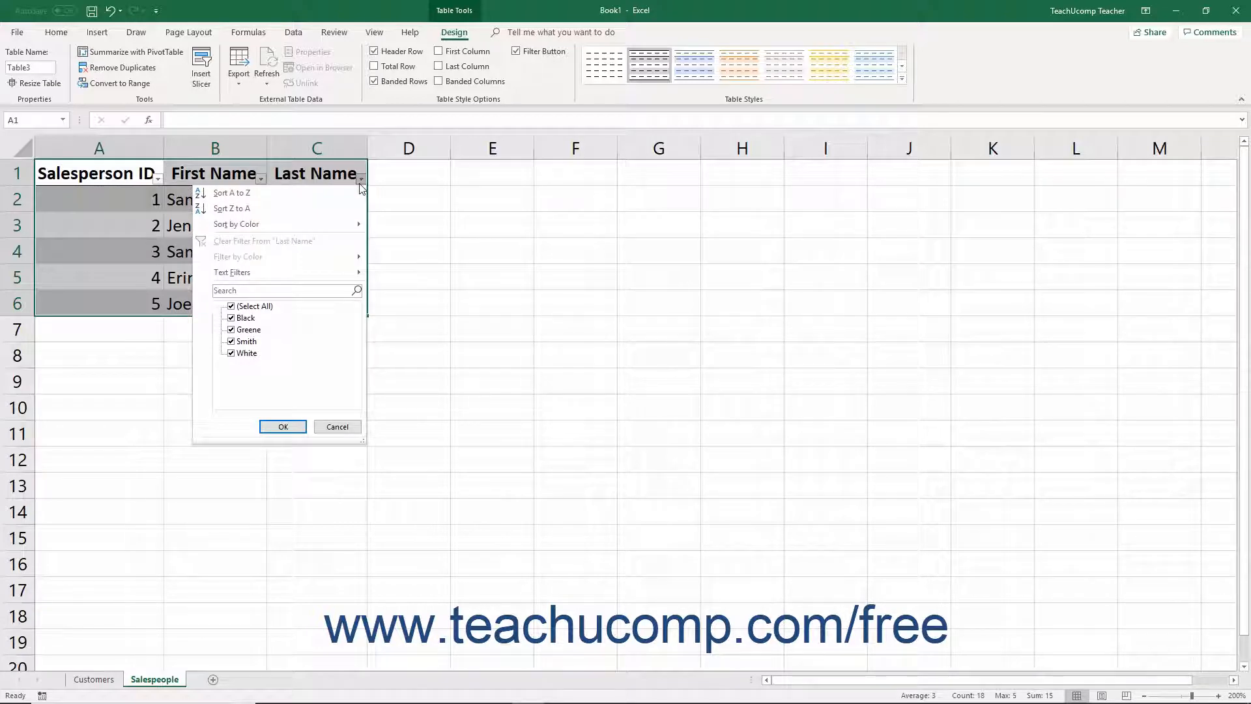
{"action": "left_click", "coordinate": [282, 426]}
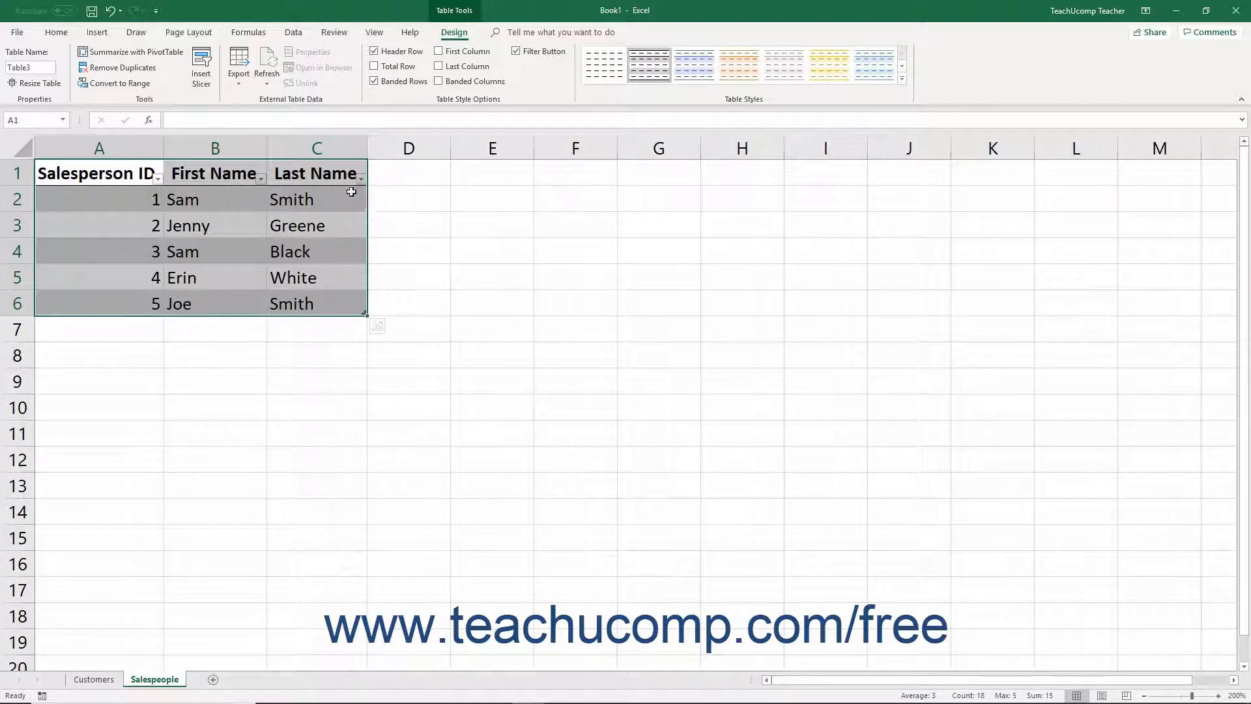
{"action": "left_click", "coordinate": [316, 200]}
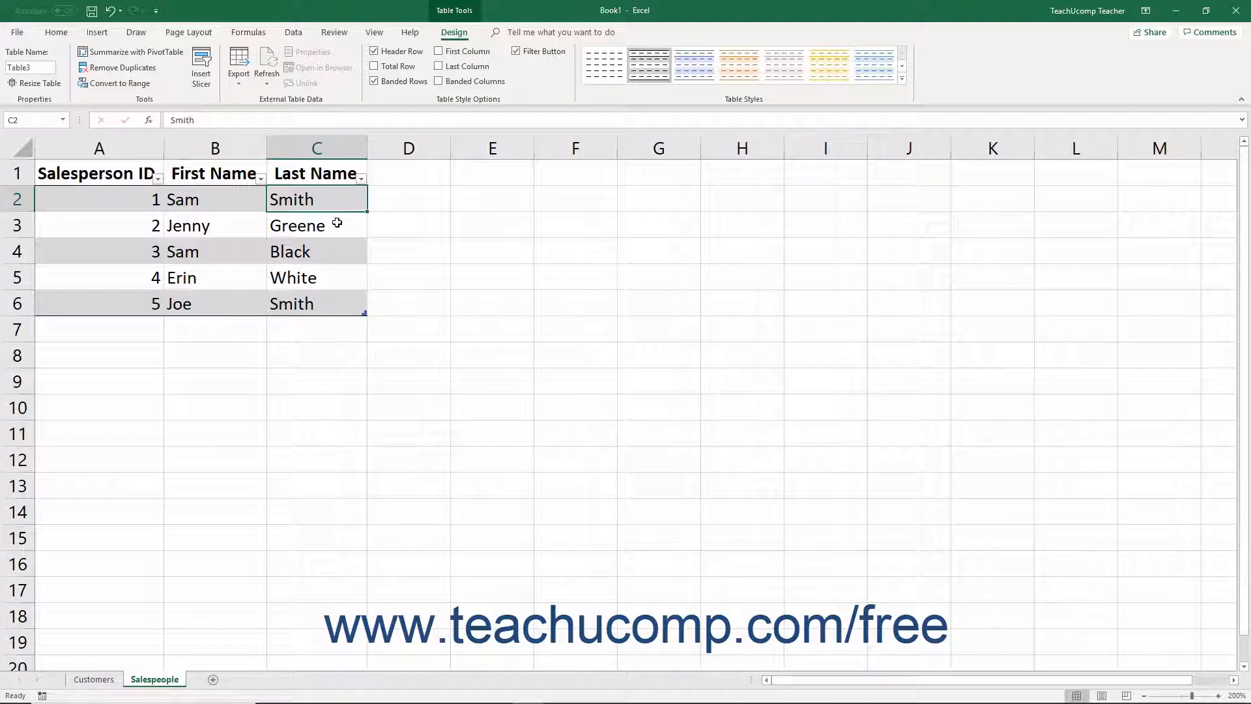
{"action": "mouse_move", "coordinate": [362, 314]}
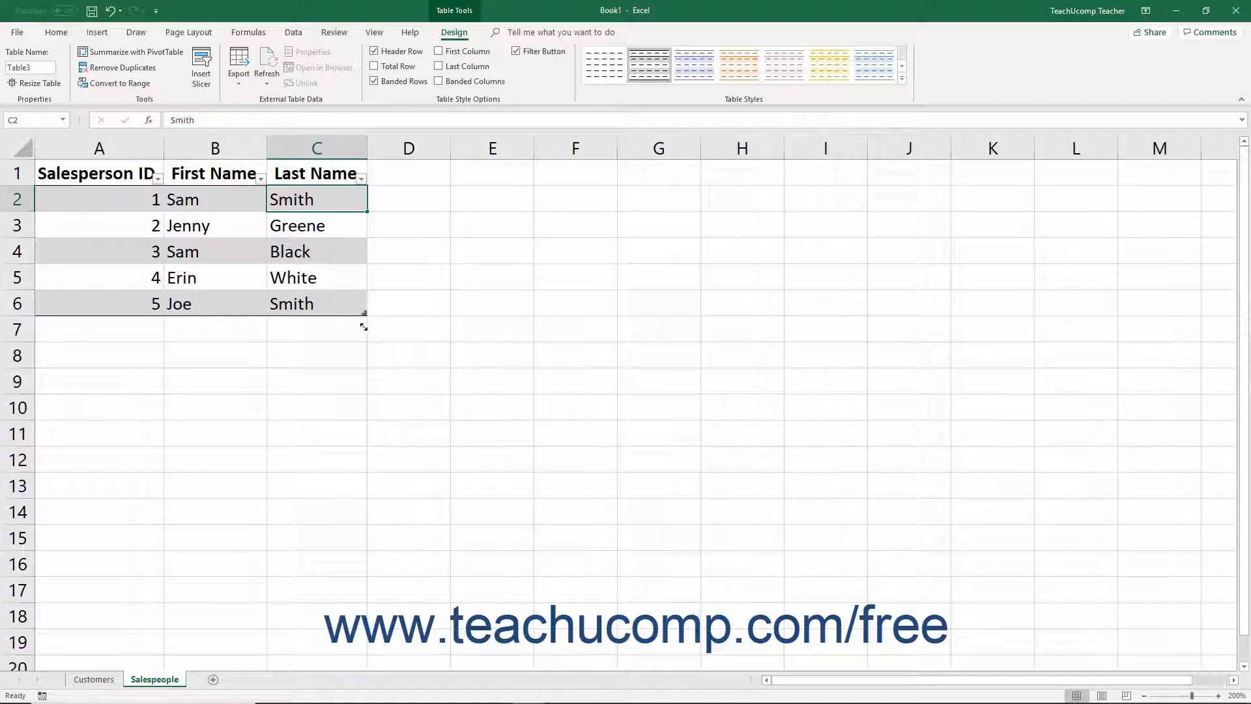
{"action": "left_click_drag", "start_coordinate": [364, 326], "coordinate": [355, 363]}
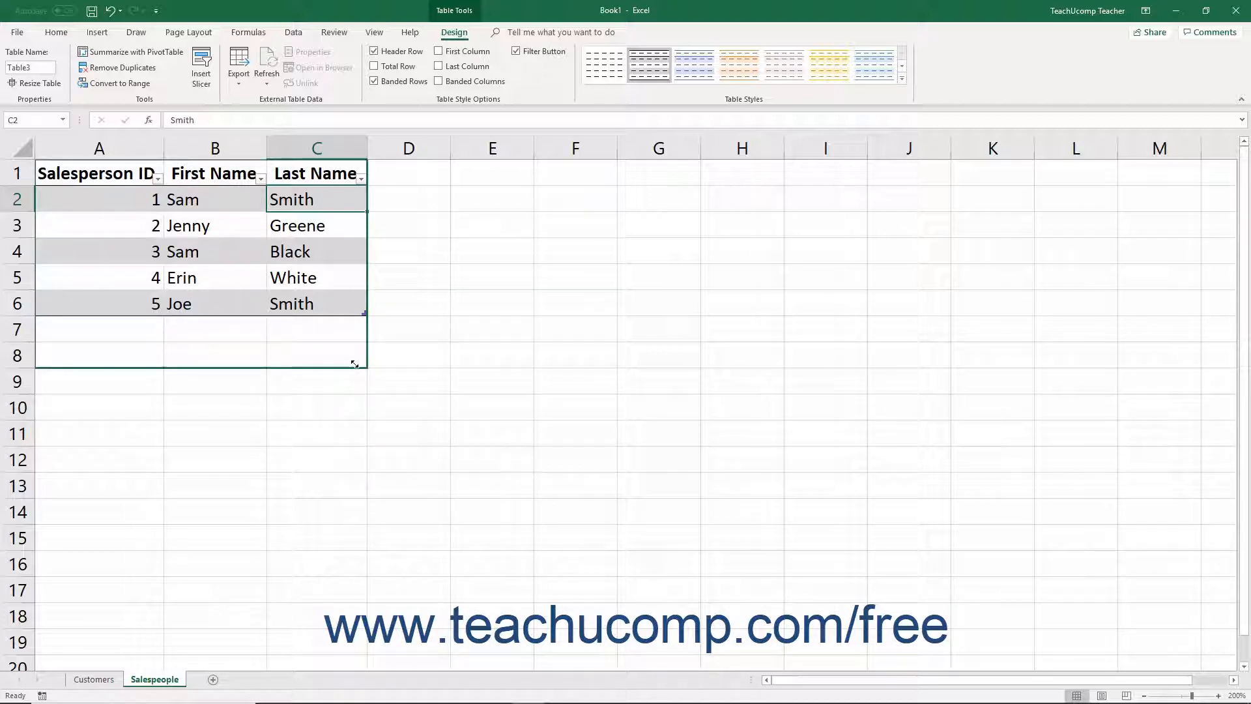